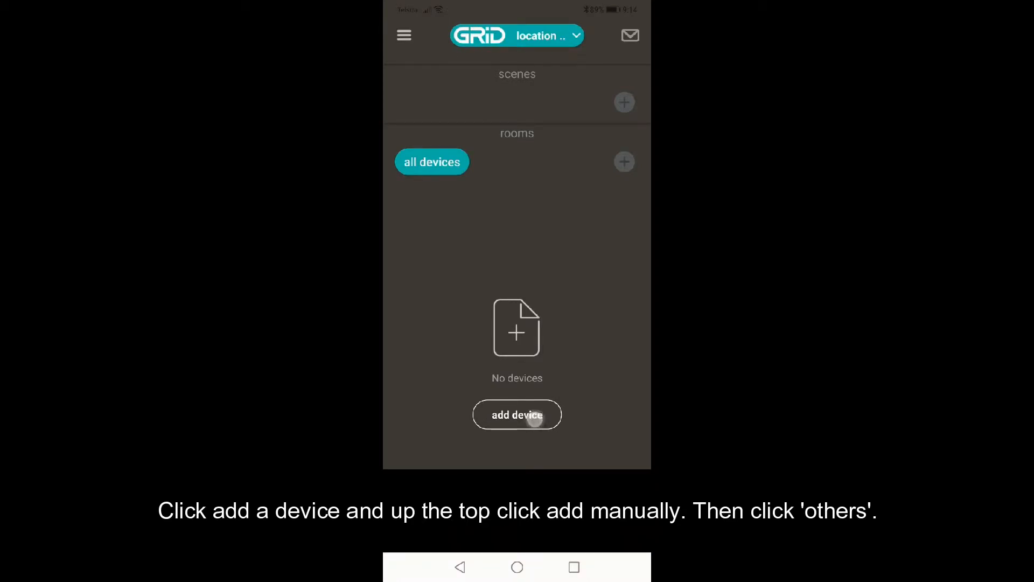
- Begin adding a new device from the app's home screen
{"action": "left_click", "coordinate": [517, 414]}
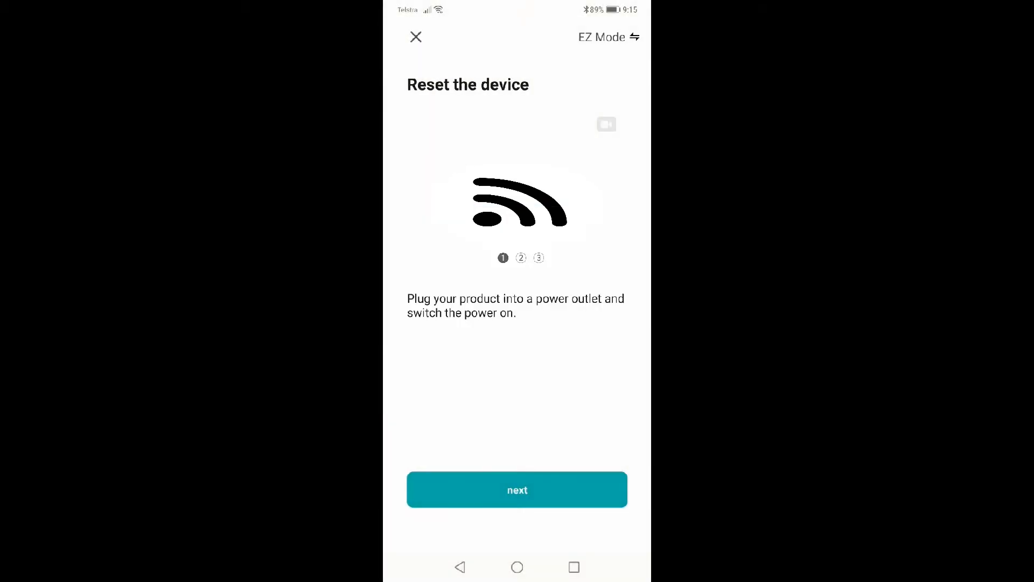
- Advance through the power-on, hold-RESET-5-seconds and rapid-blinking reset steps
{"action": "left_click", "coordinate": [517, 489]}
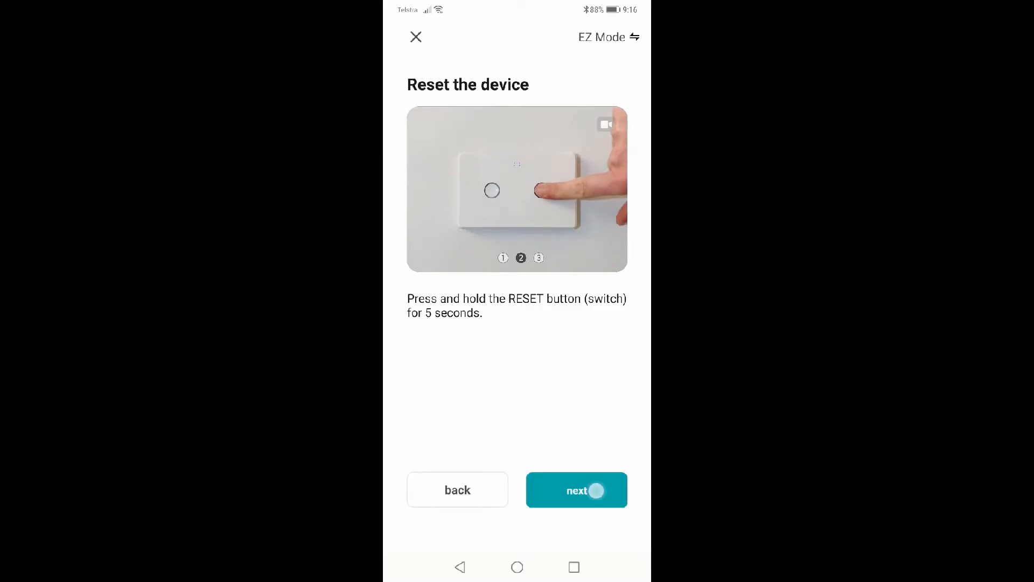
{"action": "left_click", "coordinate": [576, 489]}
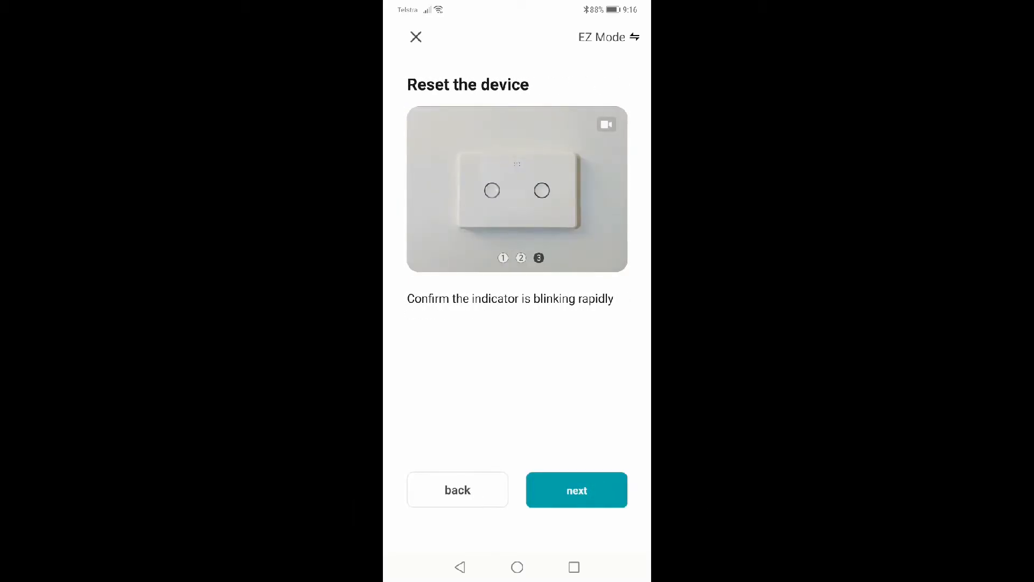
{"action": "left_click", "coordinate": [575, 489]}
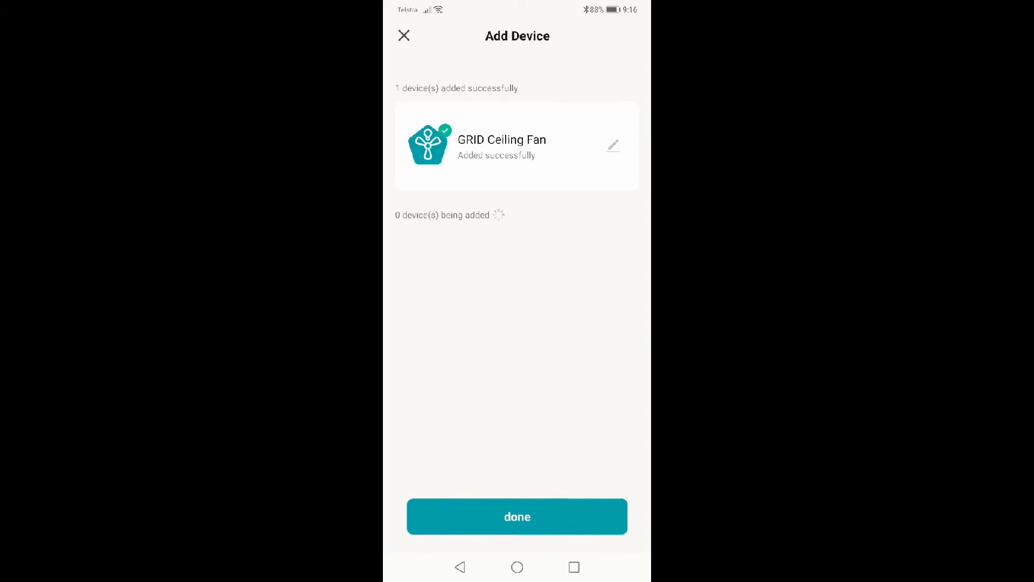
- Finish with Done, then drag the fan's dimmer to minimum and back up to 84%
{"action": "left_click", "coordinate": [517, 516]}
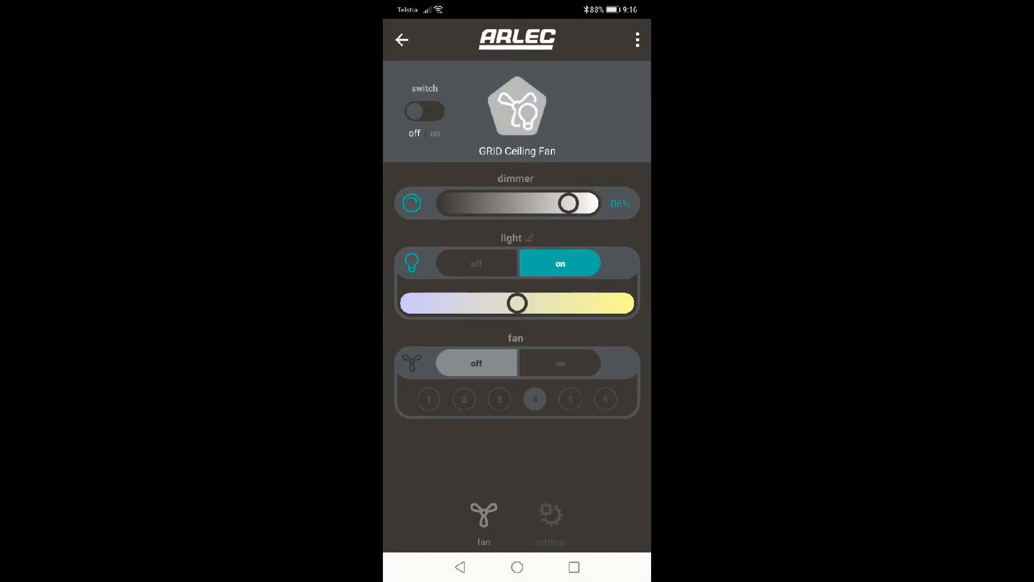
{"action": "left_click_drag", "start_coordinate": [567, 203], "coordinate": [469, 203]}
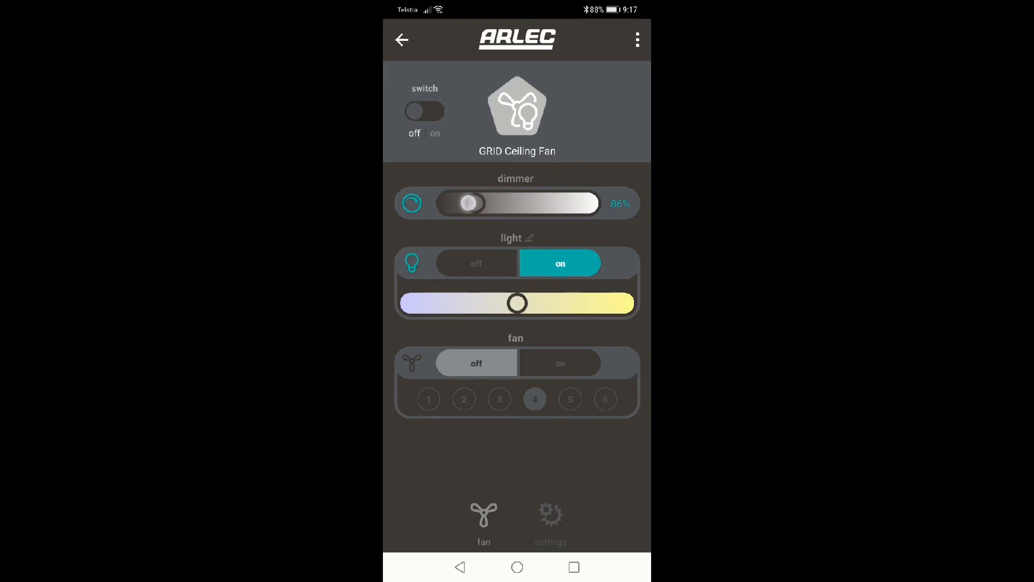
{"action": "left_click_drag", "start_coordinate": [469, 203], "coordinate": [546, 204]}
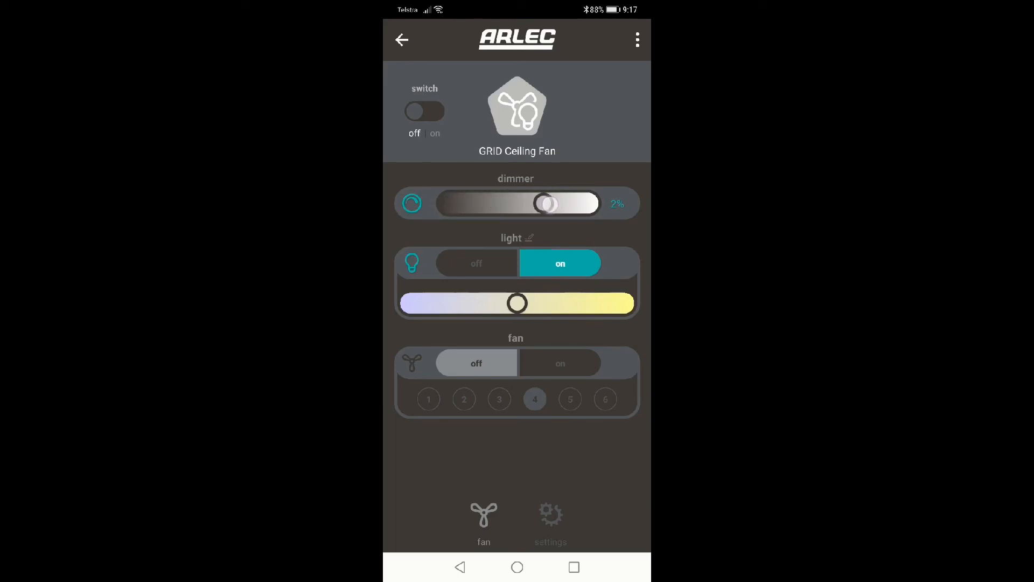
{"action": "left_click_drag", "start_coordinate": [546, 204], "coordinate": [566, 204]}
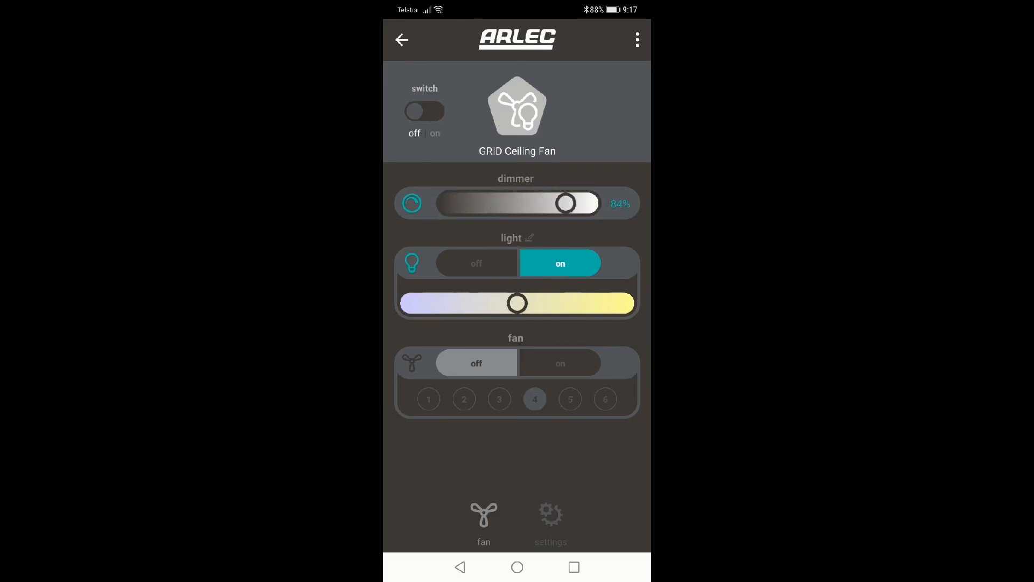